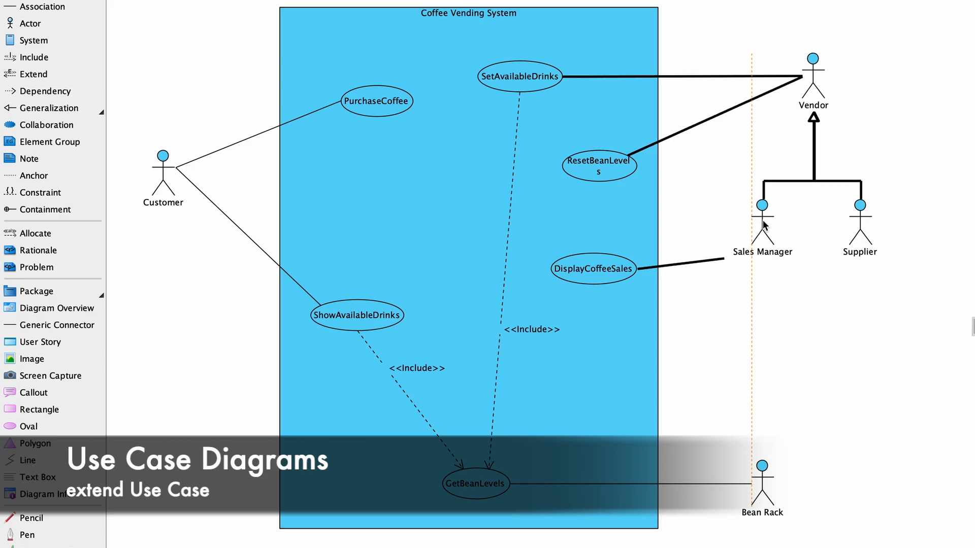
# Step: Reposition ShowAvailableDrinks, GetBeanLevels and PurchaseCoffee, and add a PrintReceipt use case
pyautogui.click(593, 268)
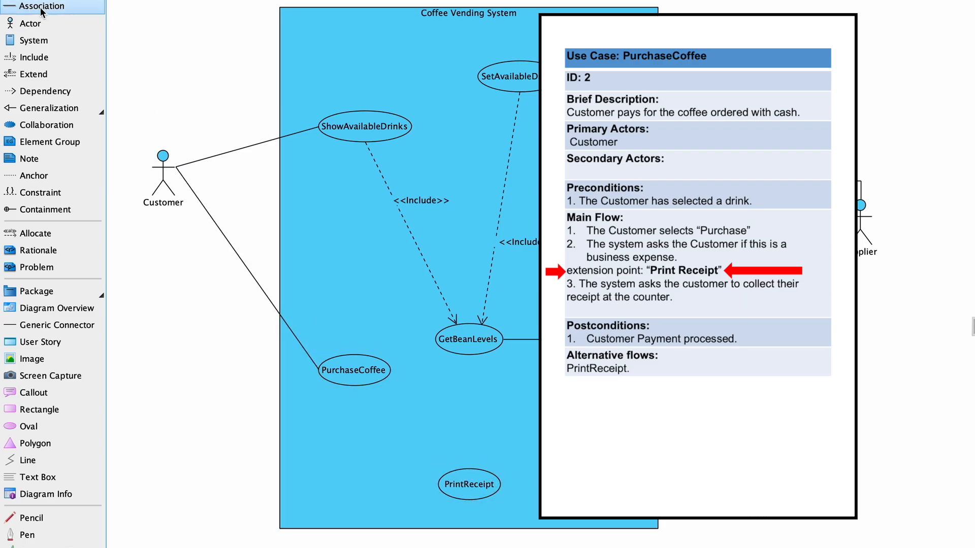
pyautogui.moveTo(32, 40)
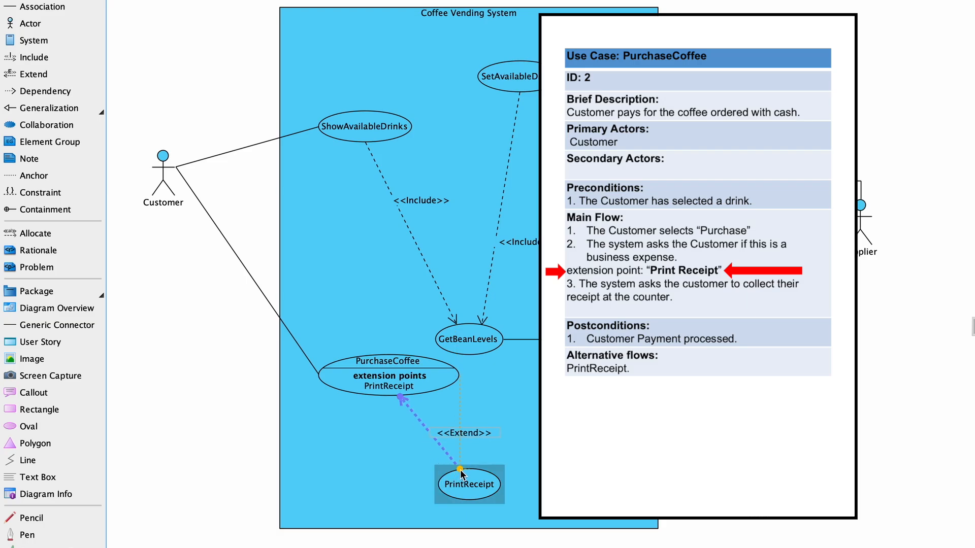
# Step: Rename PurchaseCoffee's extension point to BusinessExpense
pyautogui.click(461, 484)
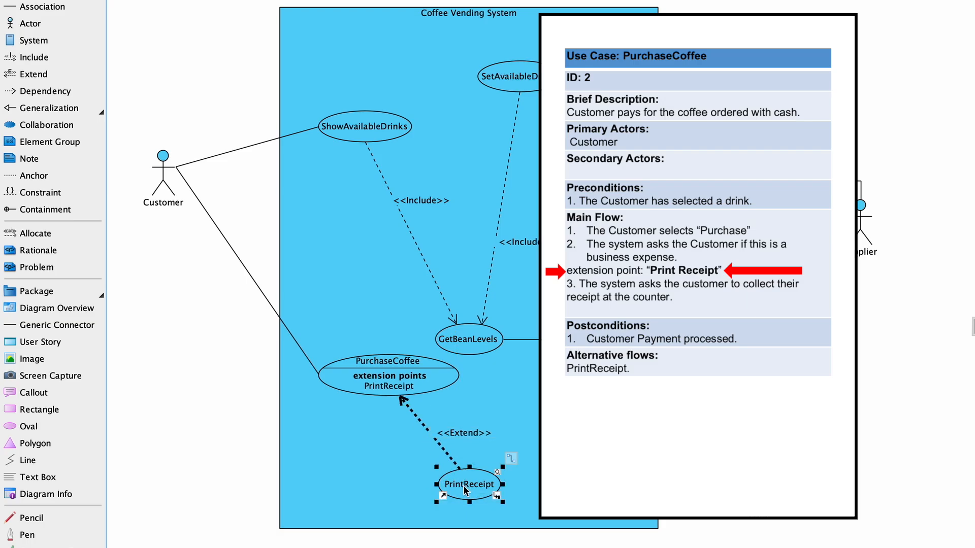
pyautogui.click(392, 380)
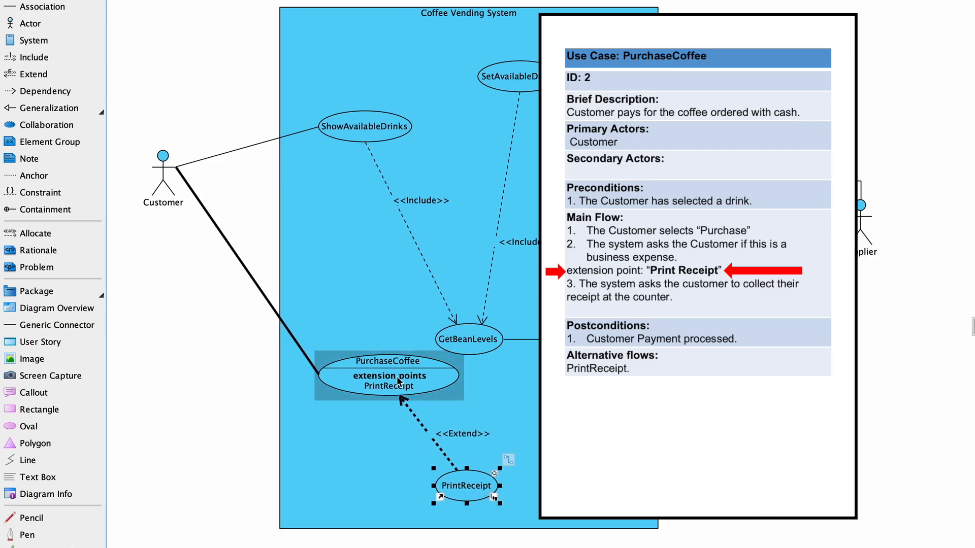
pyautogui.click(387, 376)
pyautogui.write('BusinessExpense')
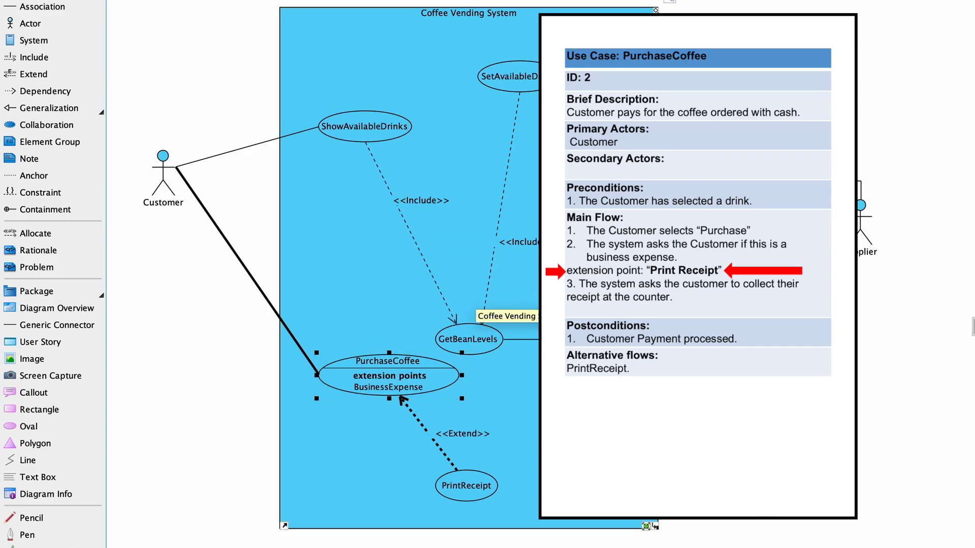
pyautogui.click(466, 485)
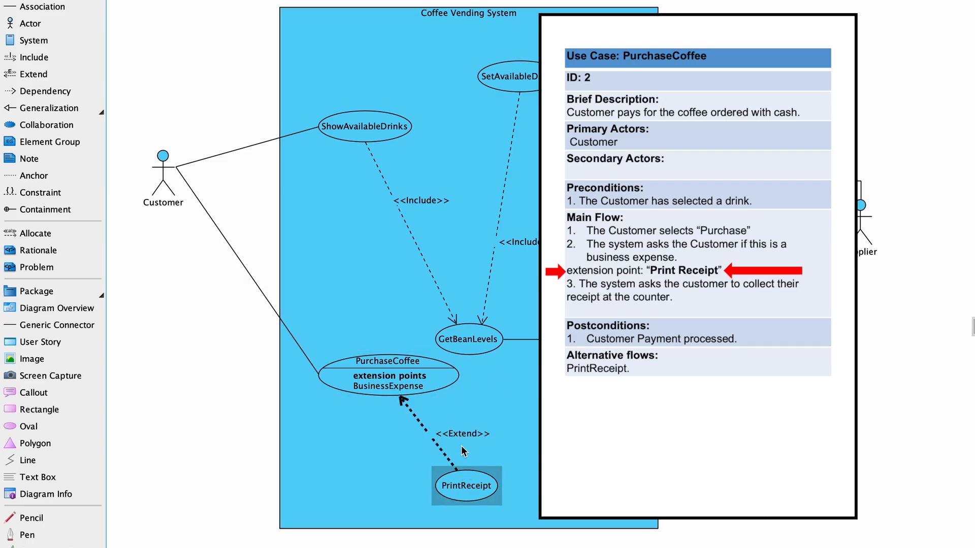
# Step: Draw an association from PrintReceipt to the Printer actor
pyautogui.click(389, 381)
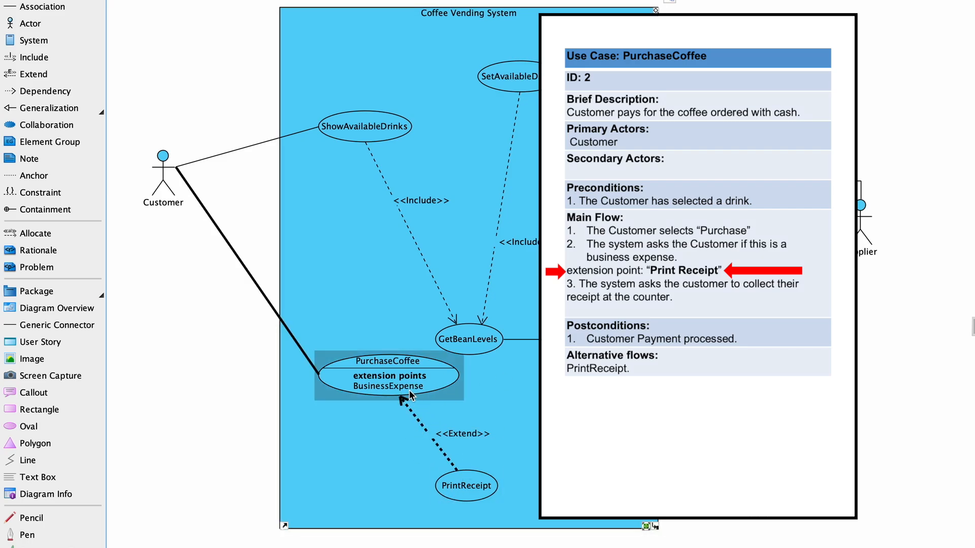
pyautogui.click(469, 339)
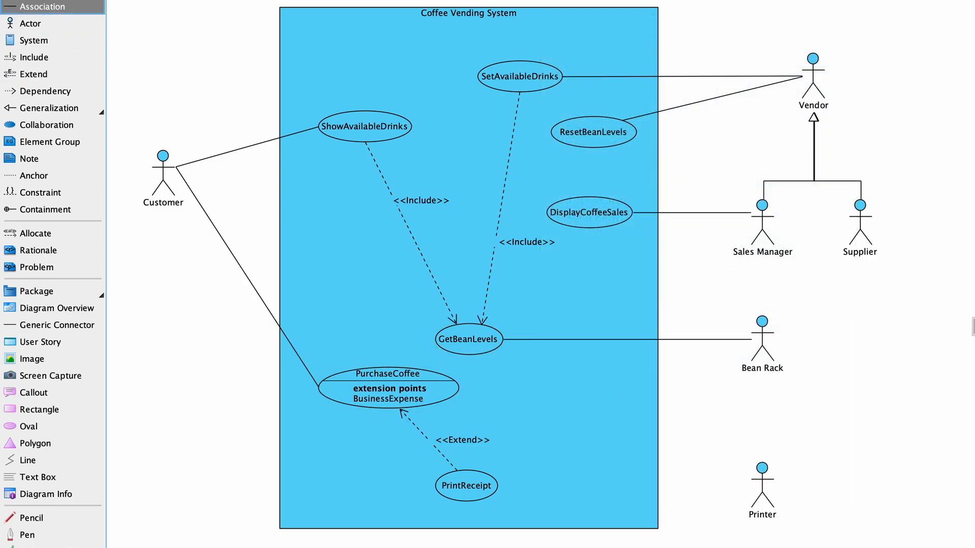
pyautogui.moveTo(491, 488); pyautogui.dragTo(761, 485)
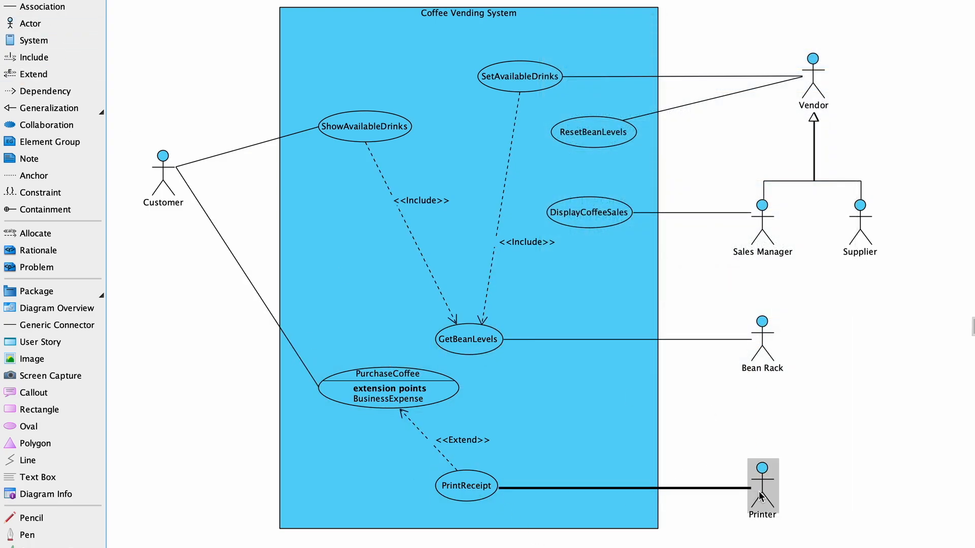